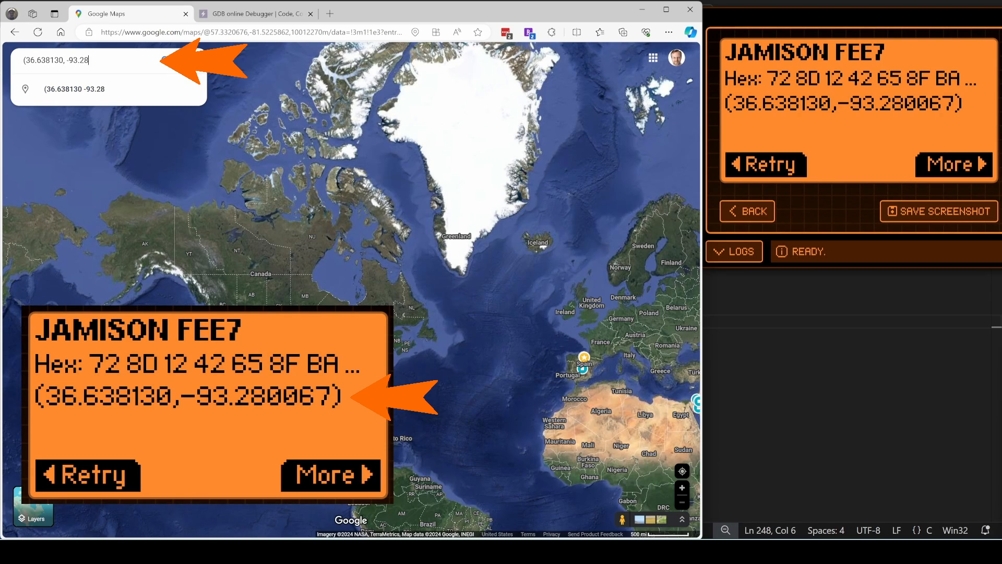
Search Google Maps for the tag's coordinates before viewing the Toxic BBQ forum post.
key("Enter")
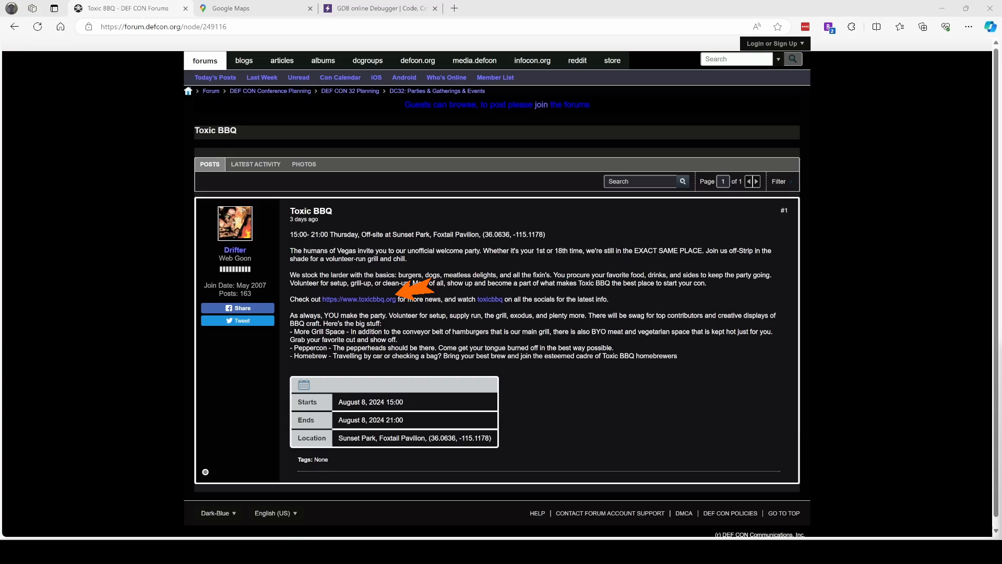
Copy the Sunset Park pavilion's coordinates 36.06363, -115.11783 from the map's context menu.
left_click(255, 8)
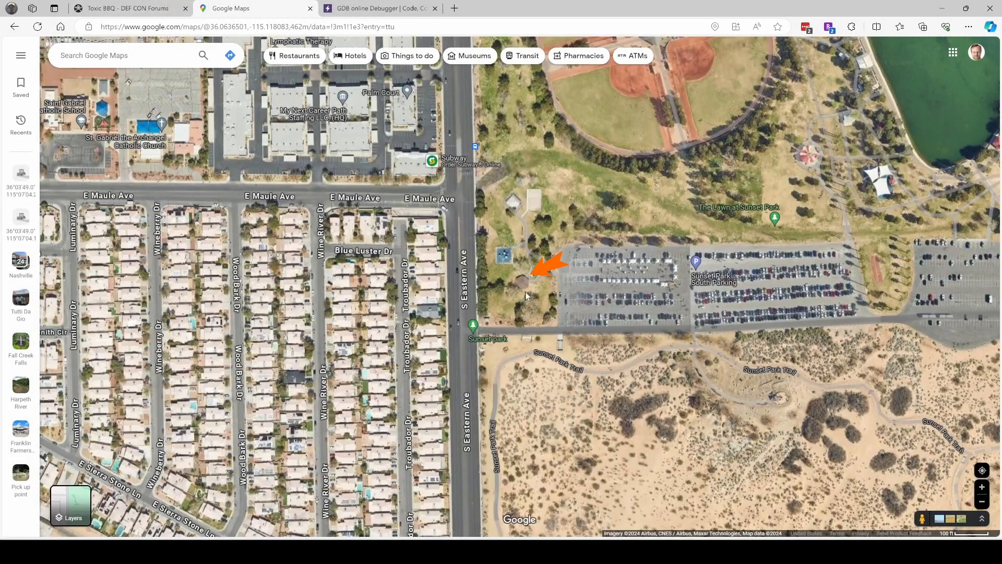
right_click(521, 286)
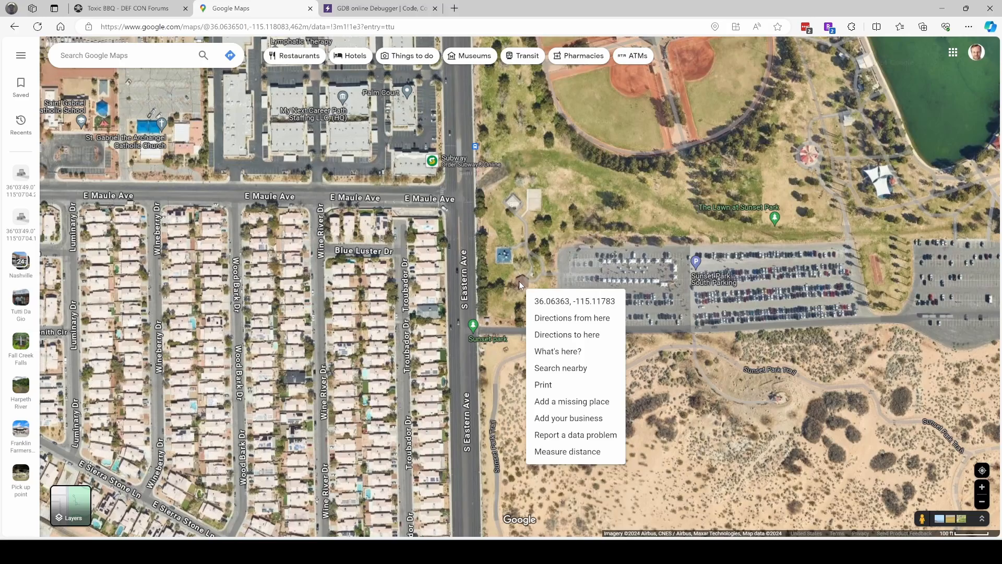
mouse_move(533, 291)
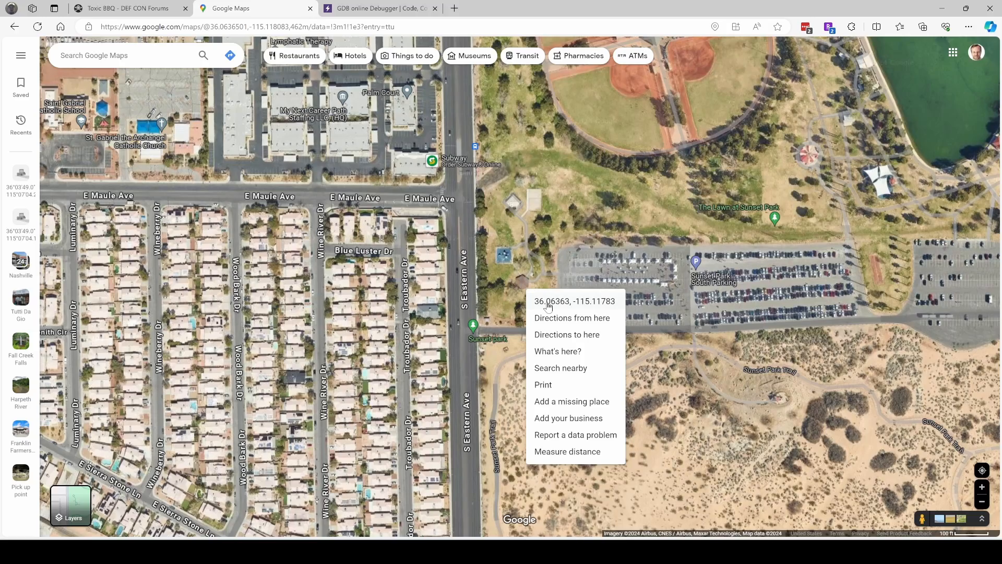
left_click(379, 8)
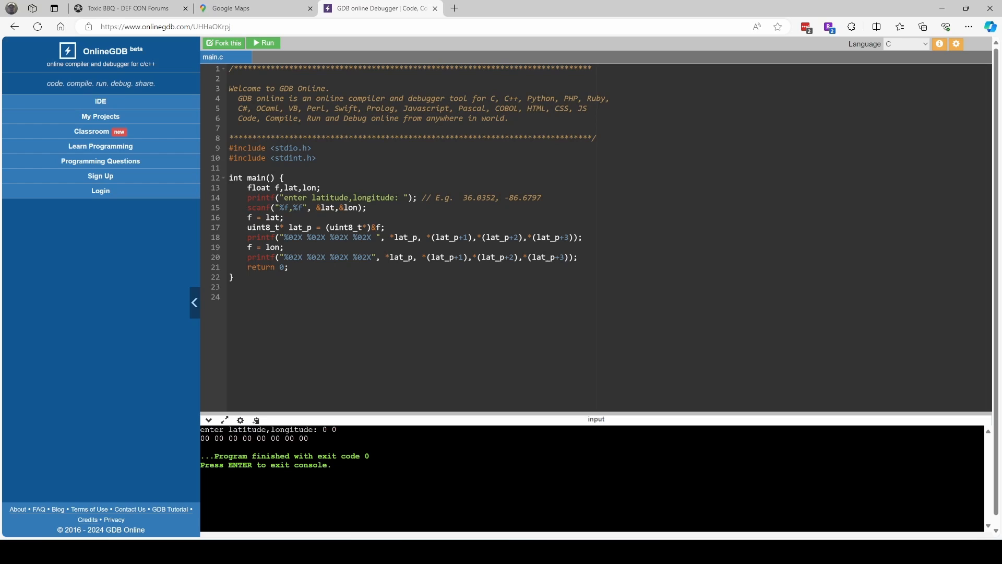
left_click(264, 43)
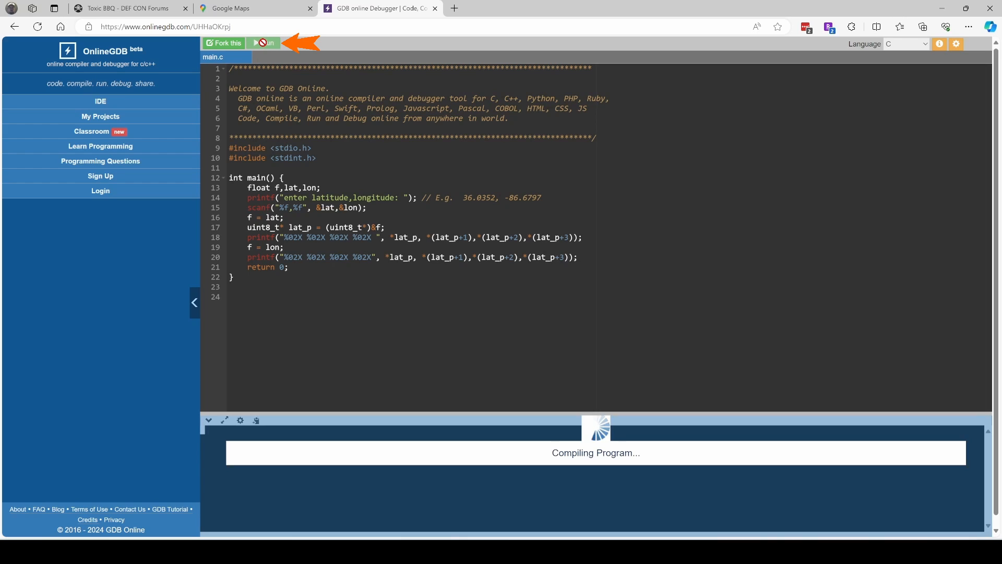
left_click(262, 42)
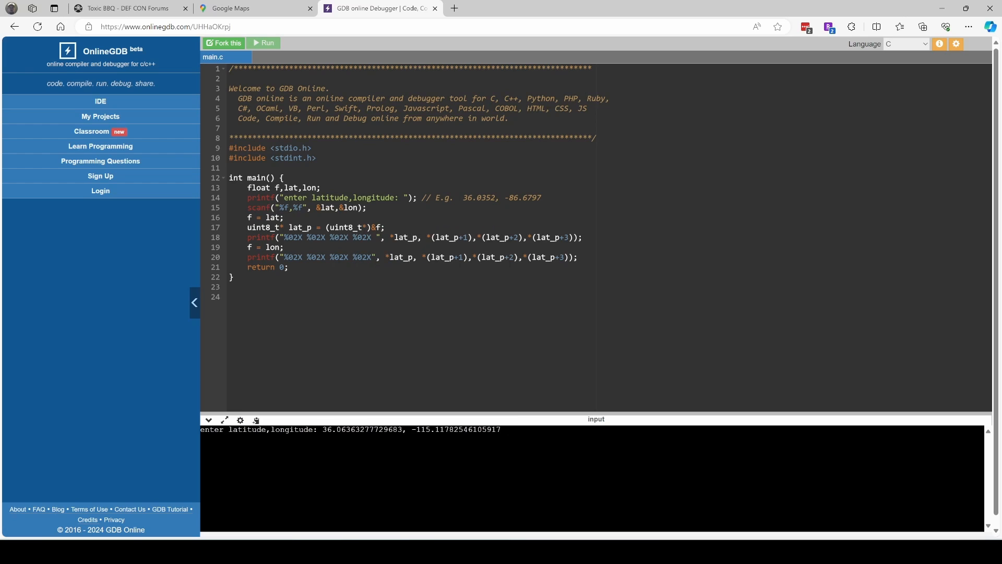
left_click(262, 43)
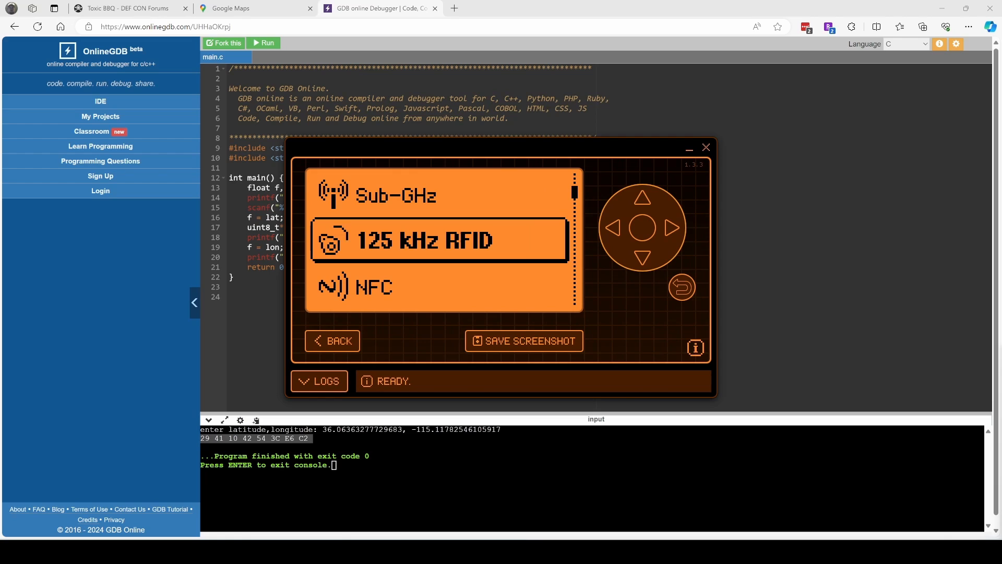
Add a 125 kHz RFID card with the coordinate bytes manually and save it as Hollow_door.
left_click(439, 241)
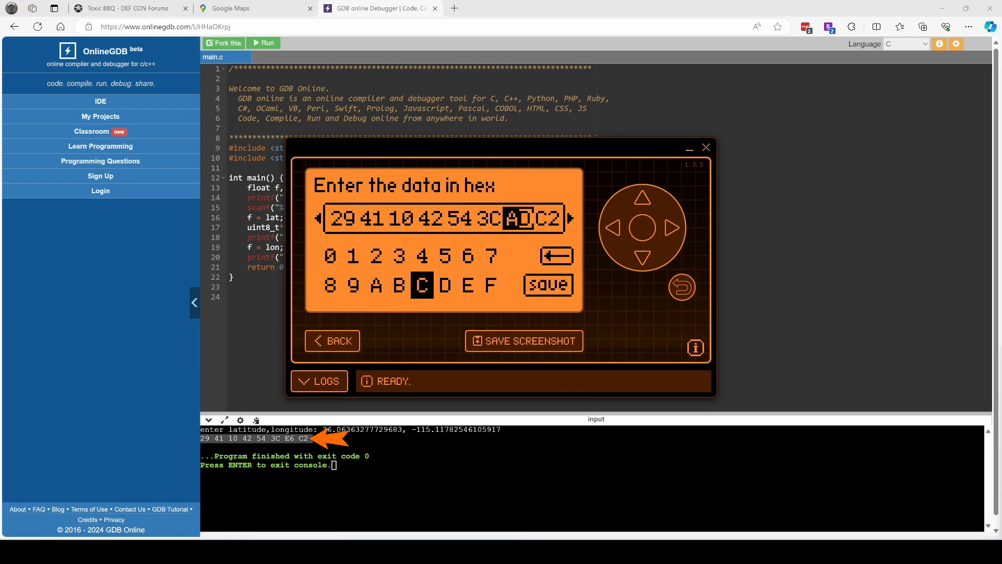
left_click(546, 284)
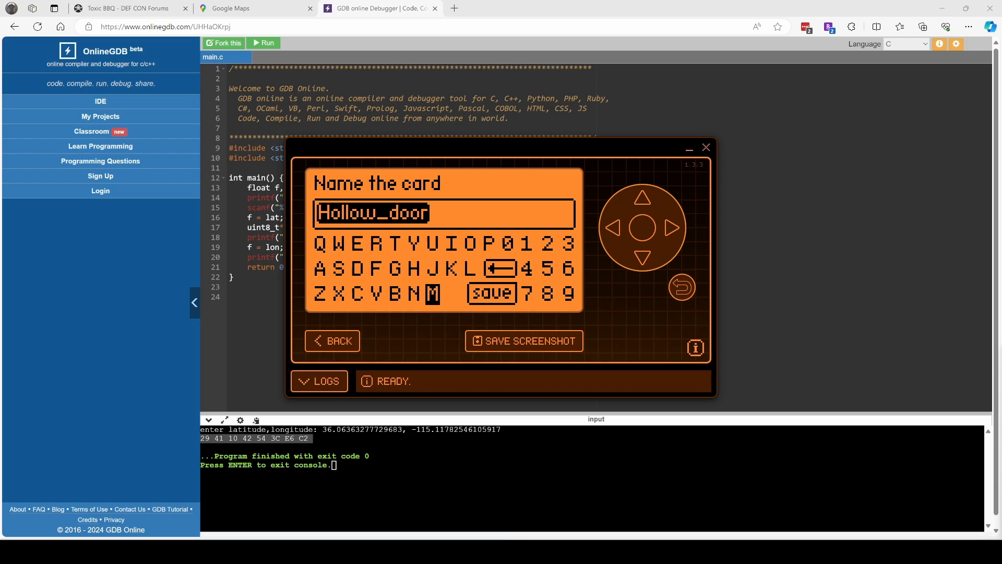
left_click(491, 292)
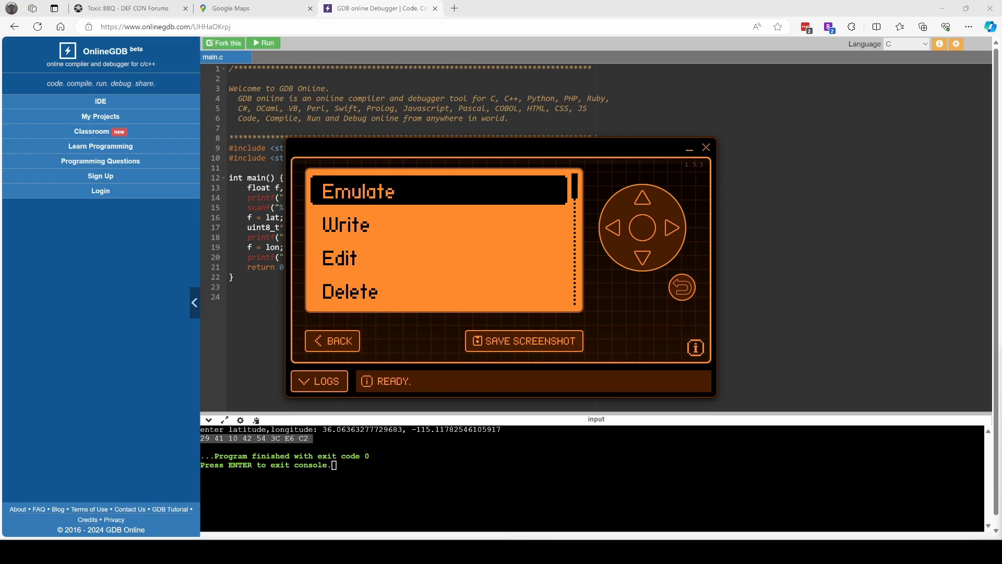
Write the Hollow_door card onto a T5577 tag and read it back on the Flipper.
left_click(358, 190)
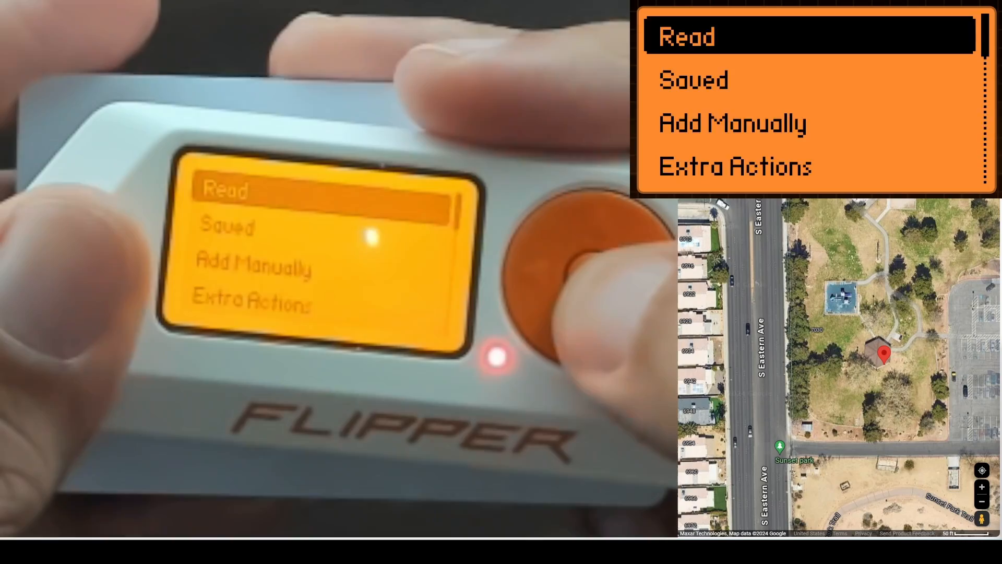
left_click(566, 274)
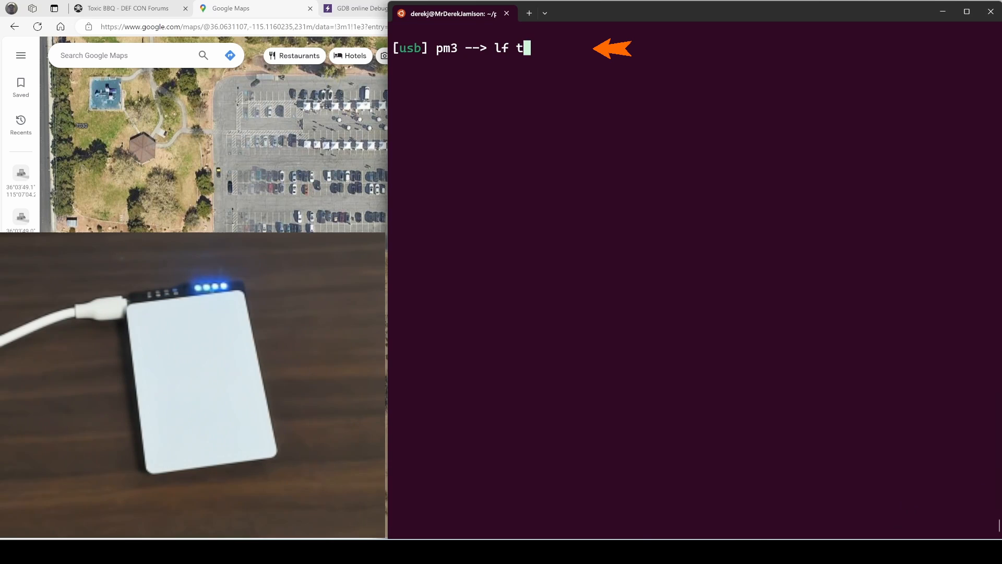
Run lf tune --mix, lf t55 detect (T55x7, FSK2a, RF/50) and start lf t55 dump.
type("une --mix")
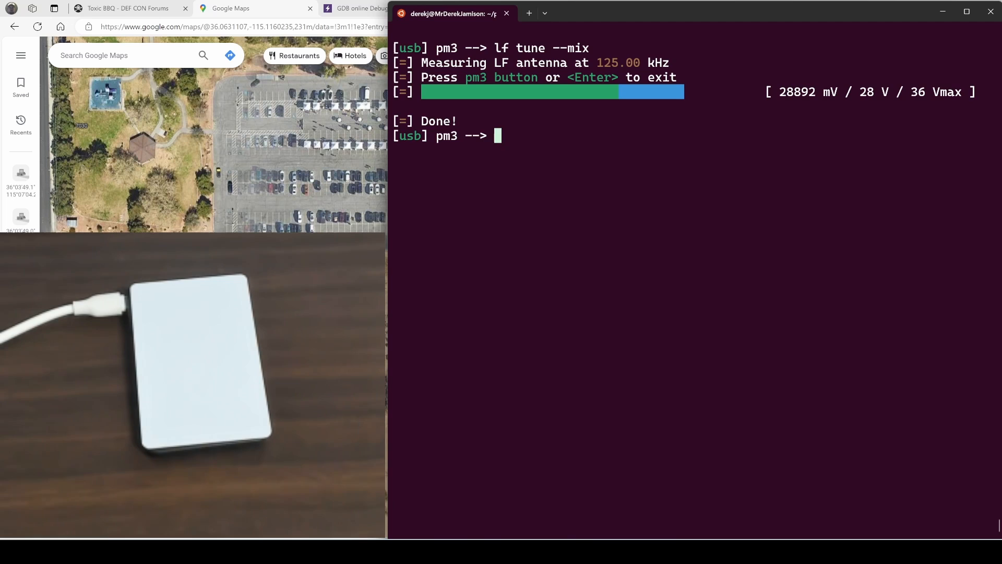
type("lf t")
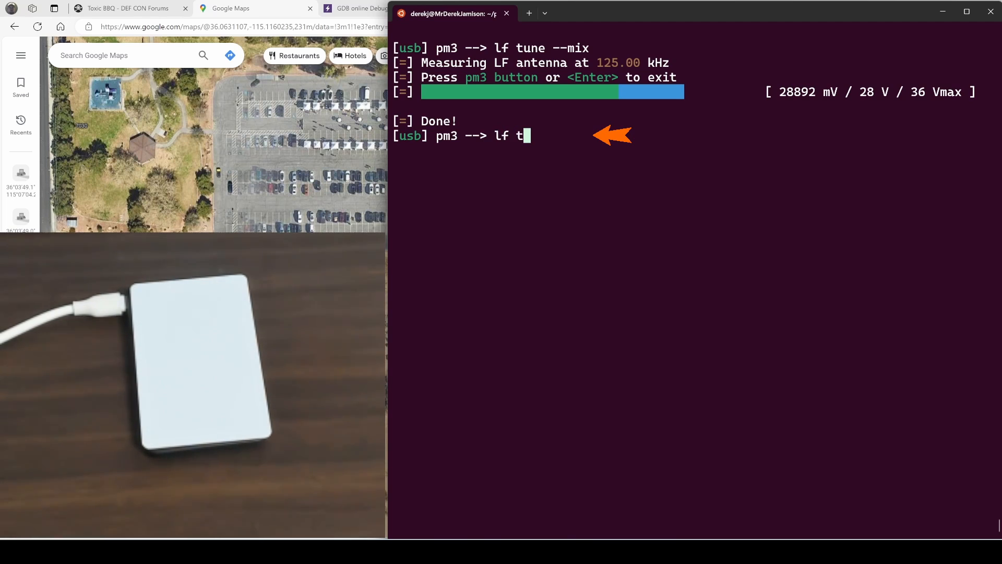
type("55 detect")
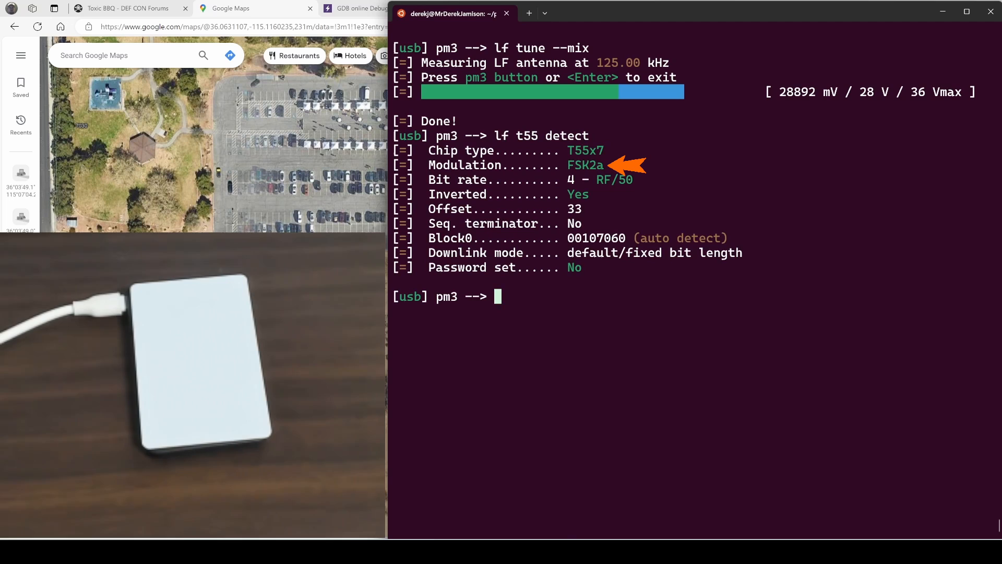
type("lf")
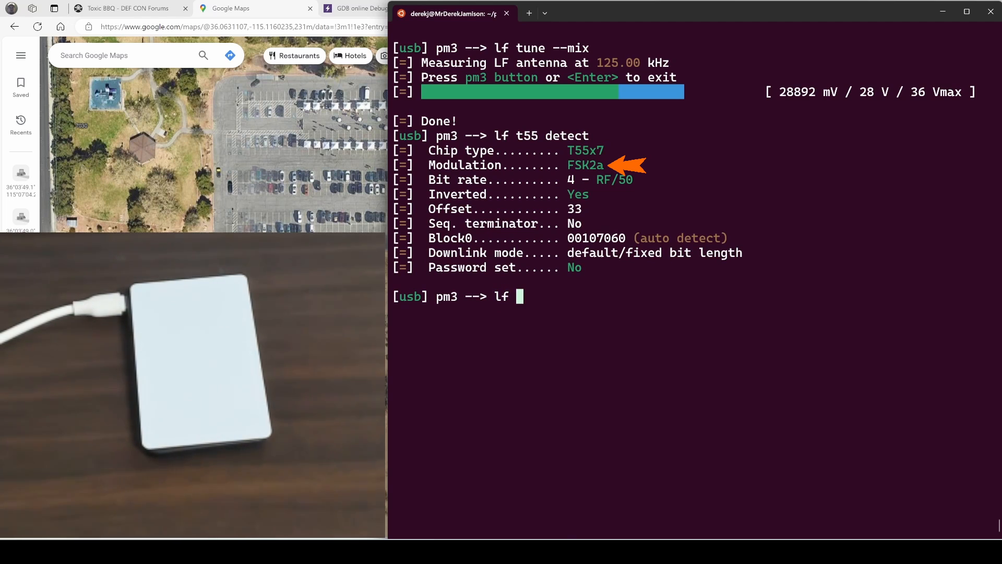
type("t55 dump")
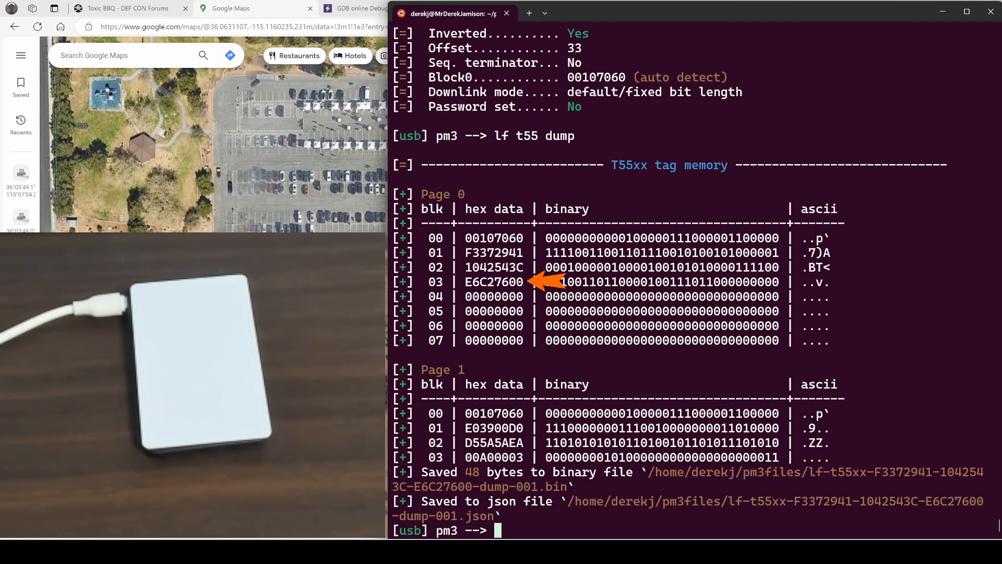
type("analyse lcr -d")
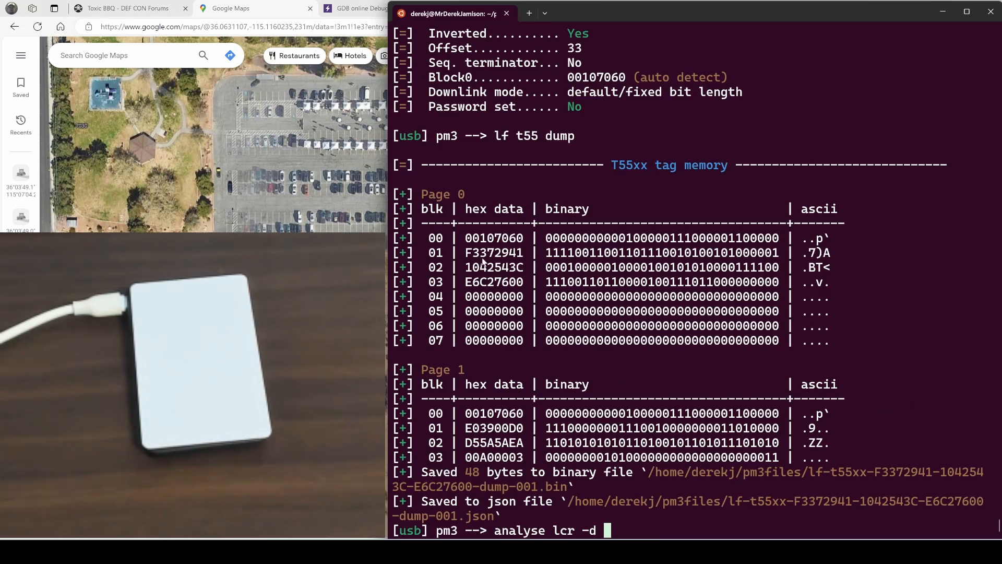
type("2941")
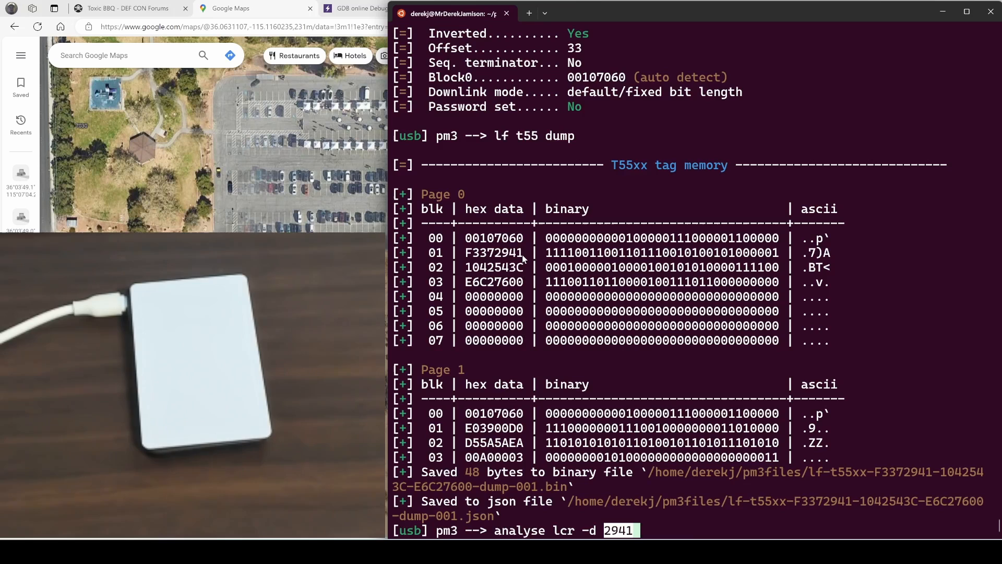
double_click(494, 266)
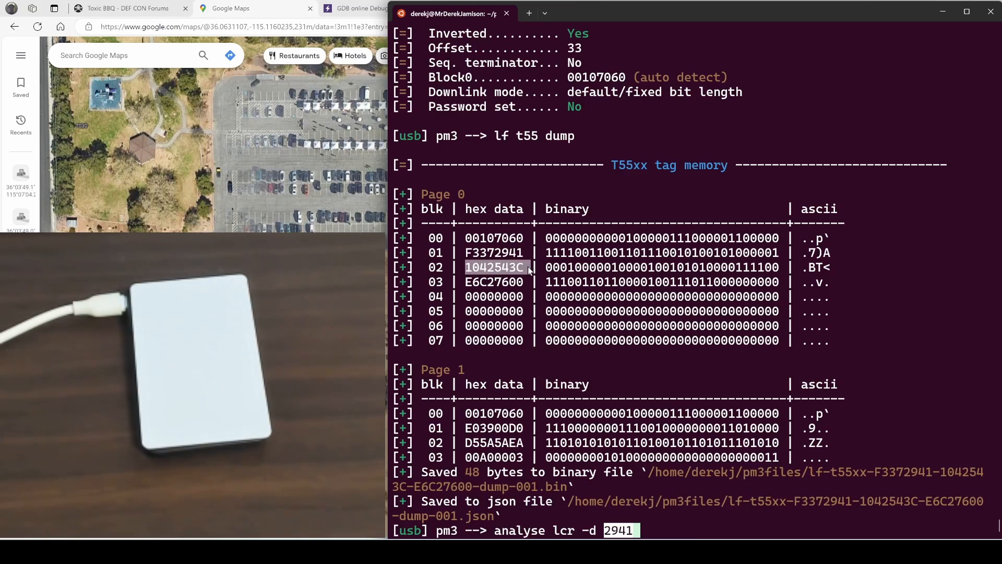
type("1042543C")
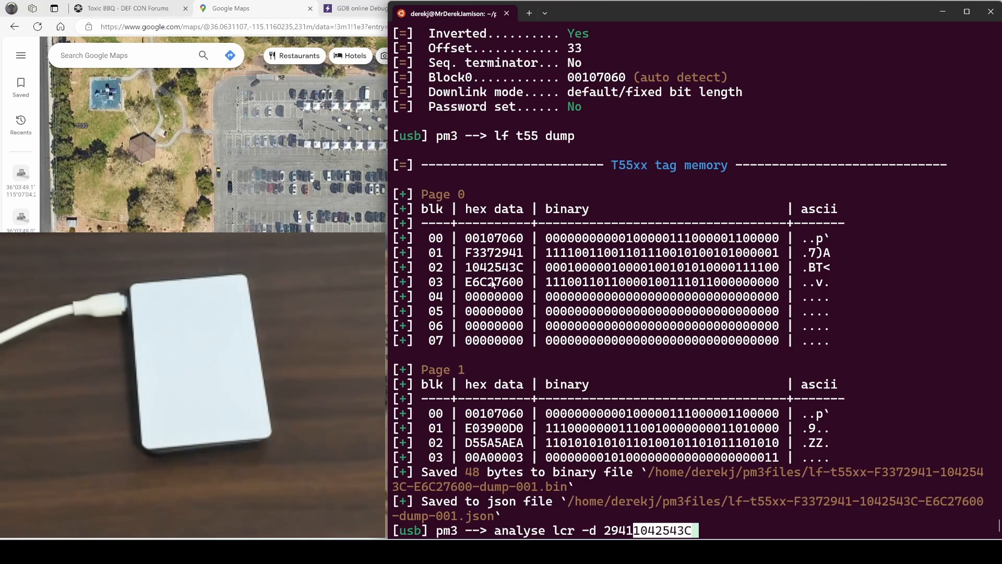
double_click(476, 281)
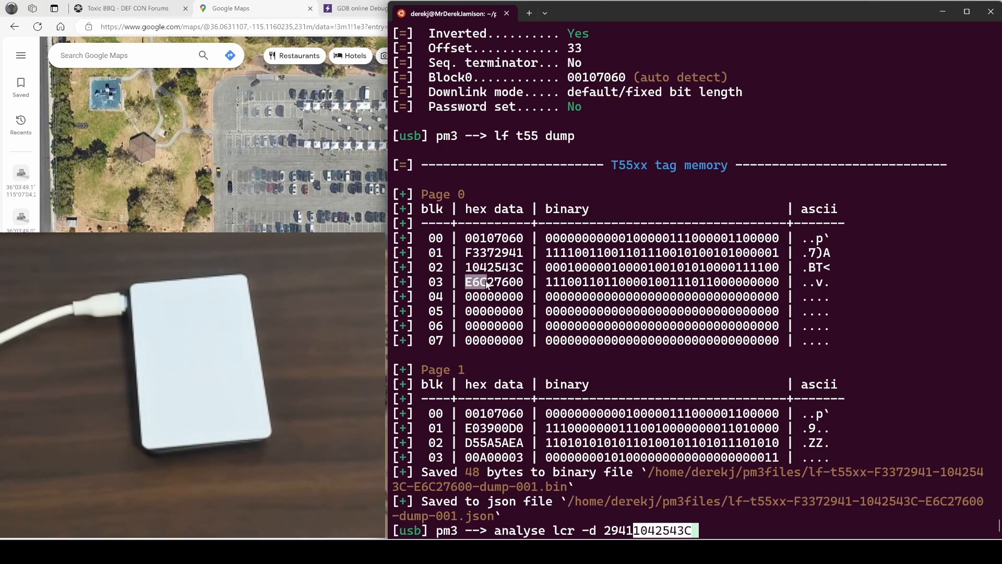
type("E6C2")
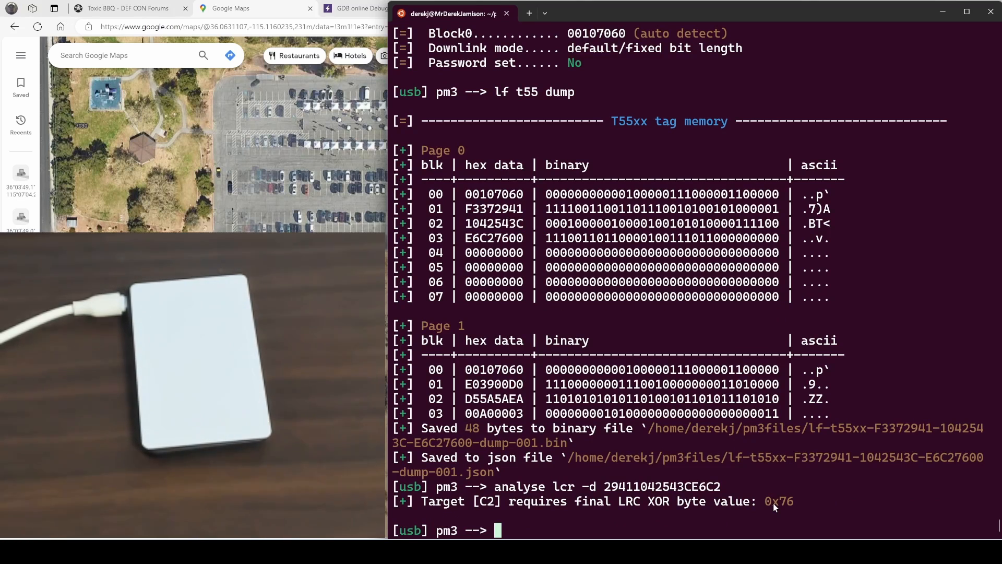
type("lf read")
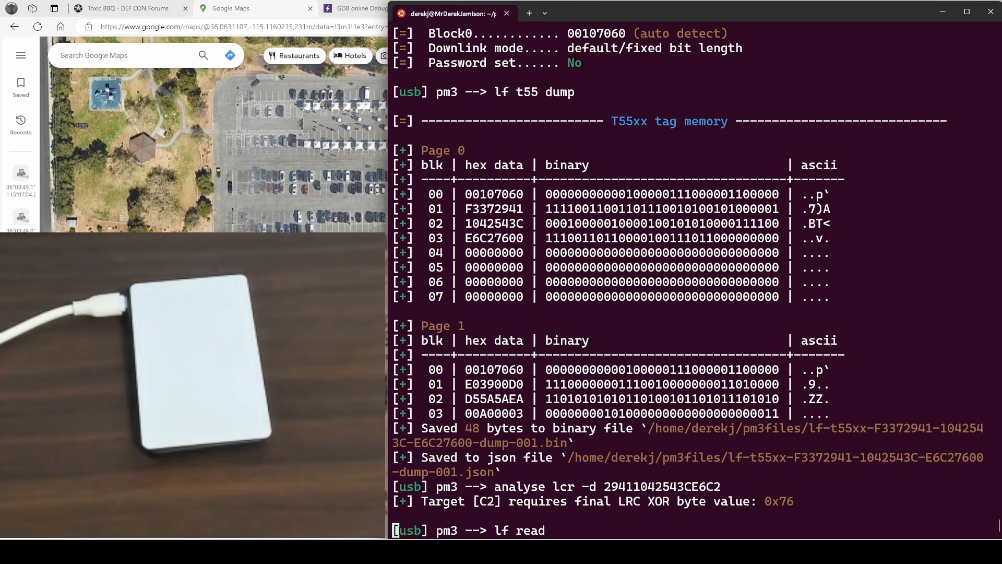
Capture fresh lf reads and detect modulation as FSK2, RF/50 bit clock, 2500 baud.
key("Return")
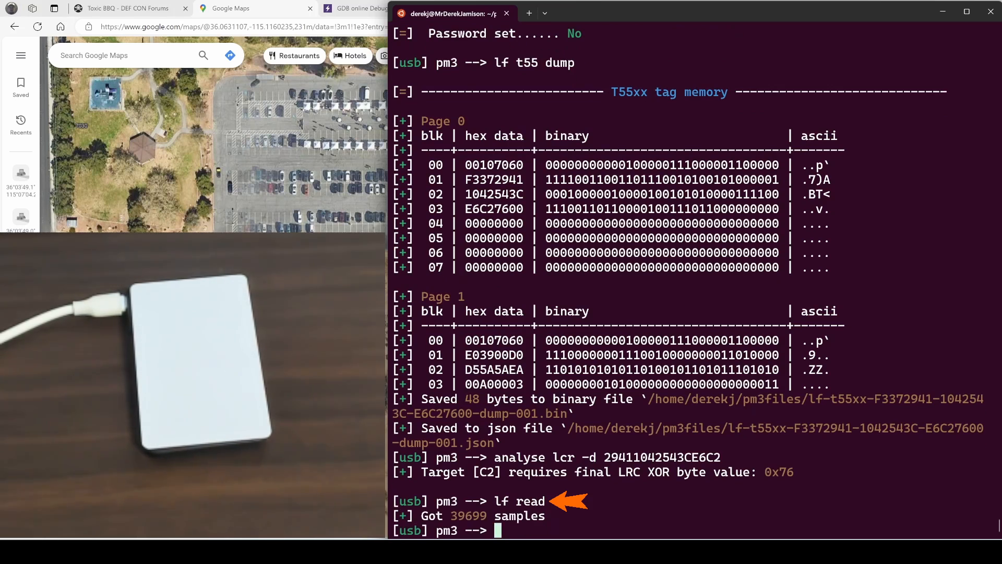
type("data modulation")
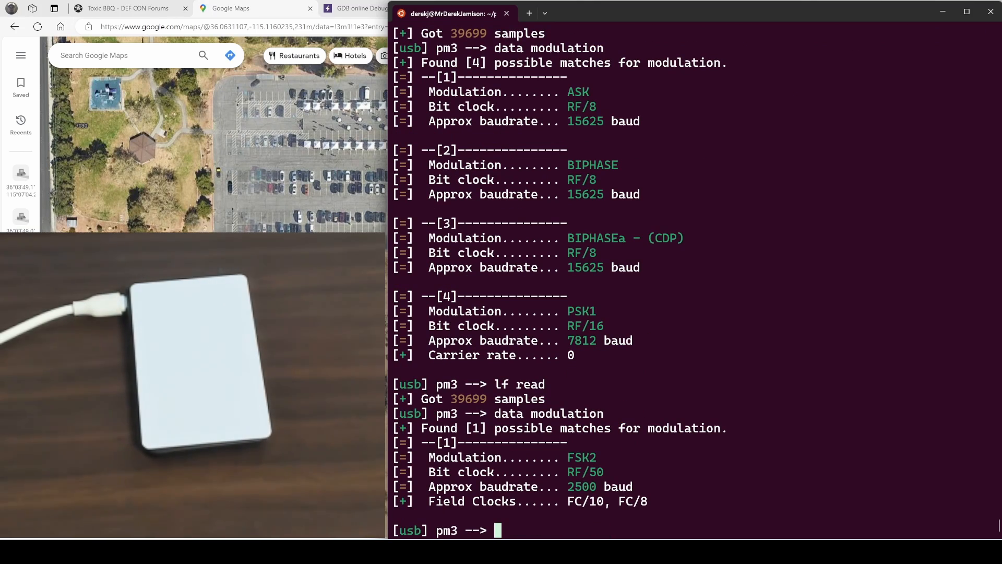
type("lf read")
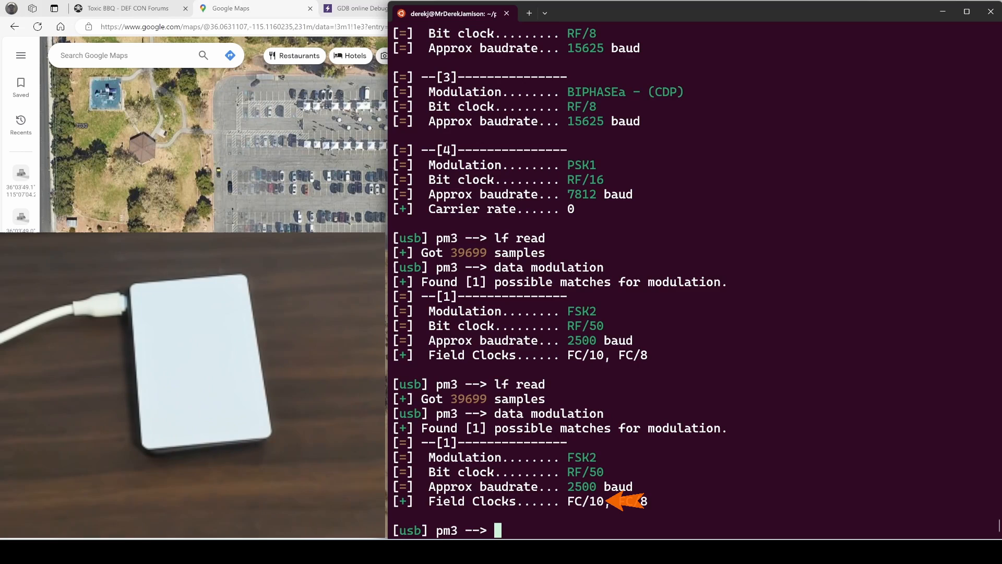
Demodulate with data rawdemod --fs -i and mark the 0xF337 preamble bits in the bitstream.
type("data rawd")
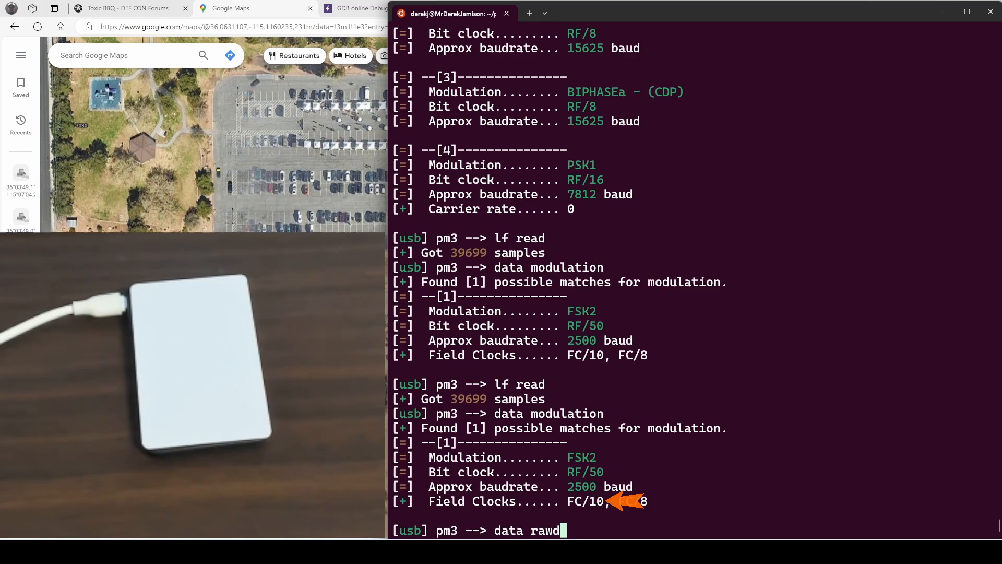
type("emod")
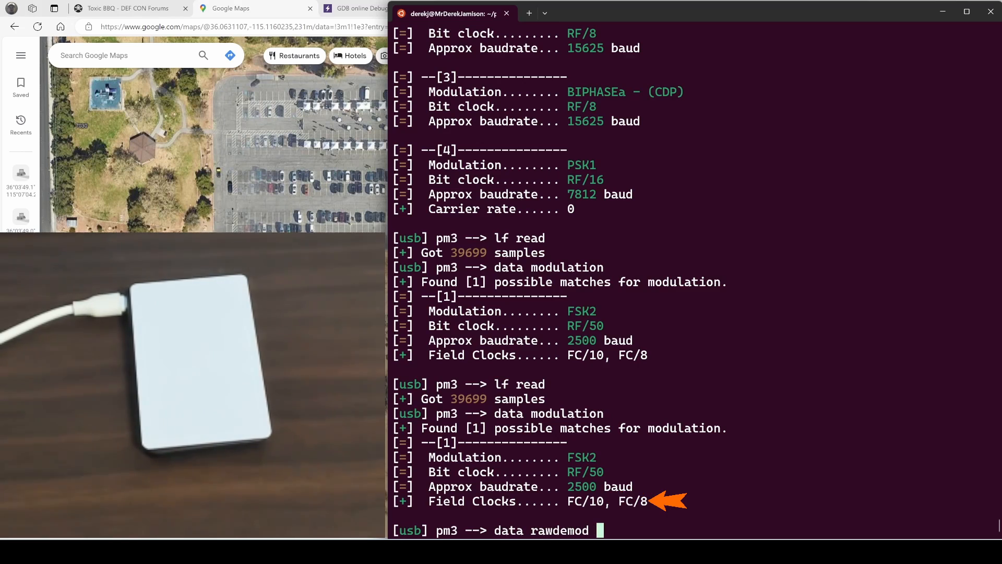
type("--fs -i")
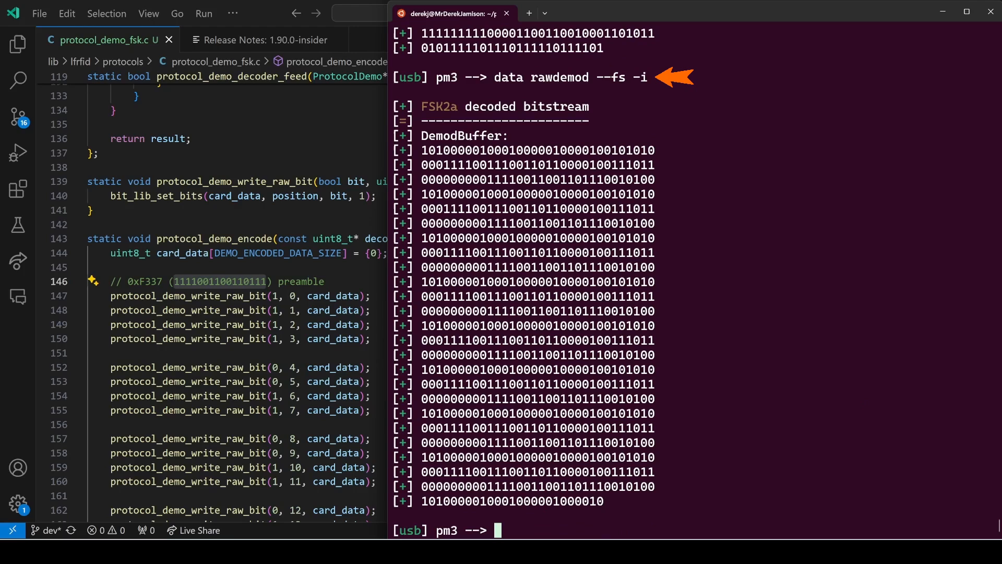
double_click(521, 179)
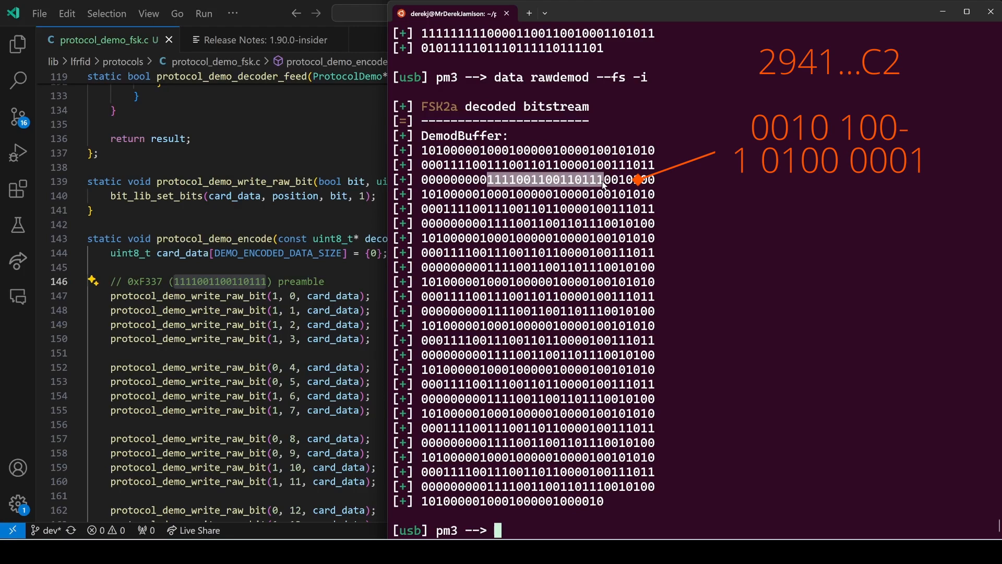
type("data")
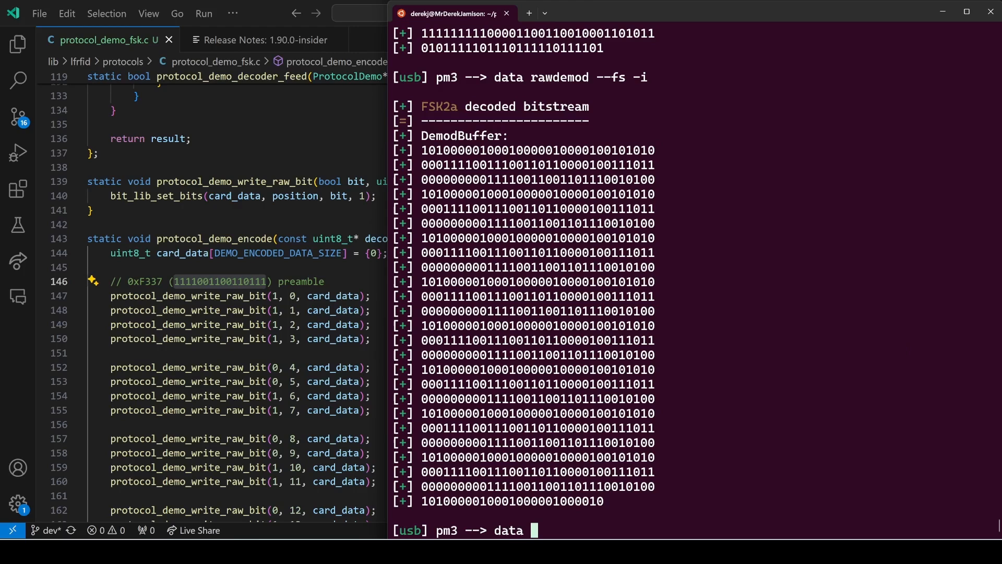
Graph the captured samples with data plot.
type("plot")
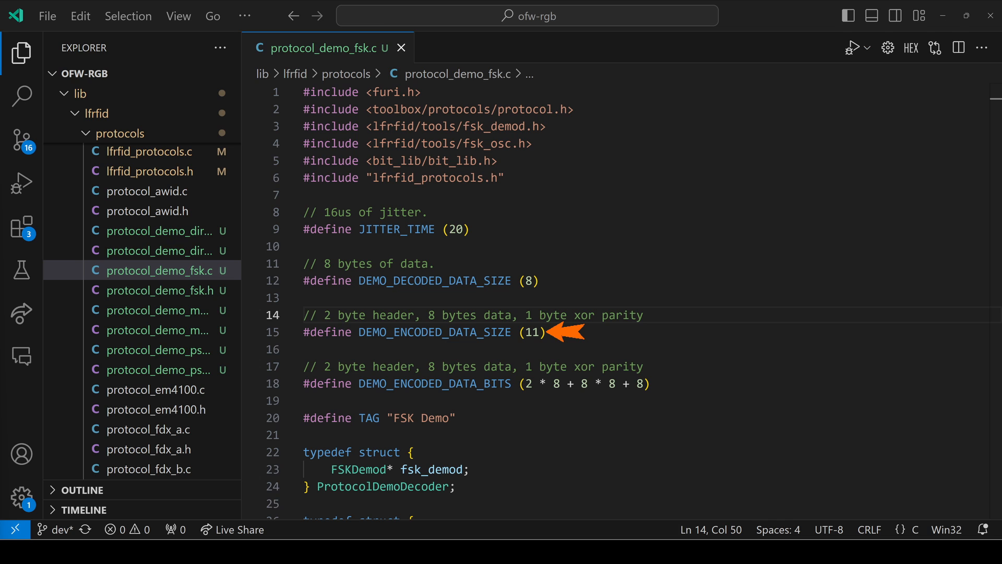
scroll("down", 3)
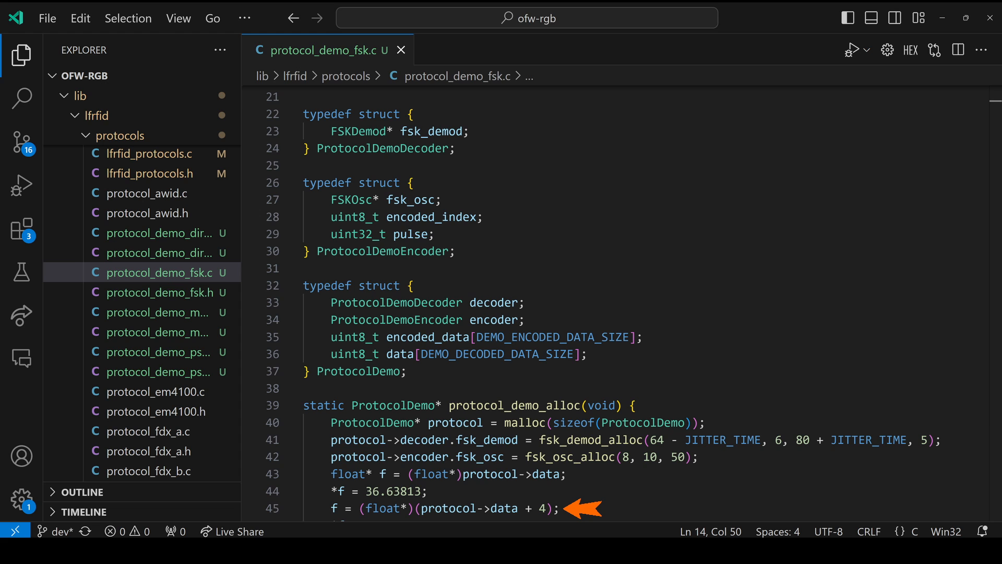
scroll("down", 3)
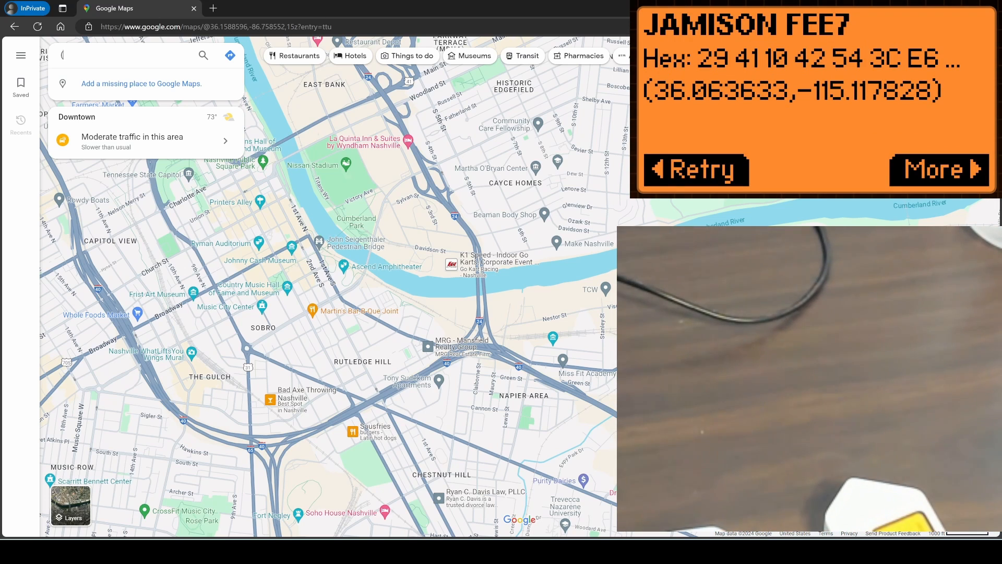
Locate the decoded tag coordinates 36.063633, -115.117828 in Google Maps, pinned beside Sunset Park, Las Vegas.
type("36.063633,-115.117828")
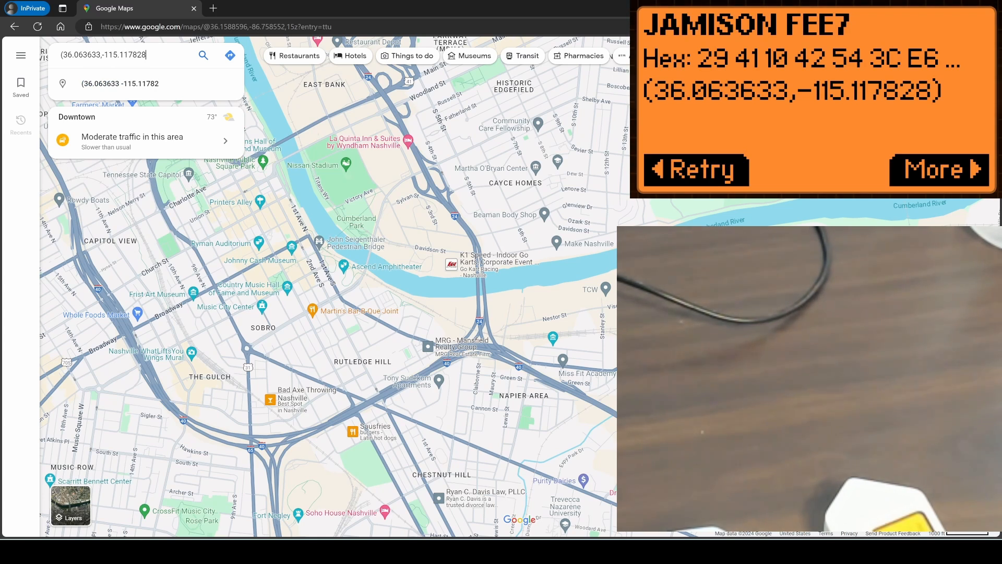
left_click(204, 55)
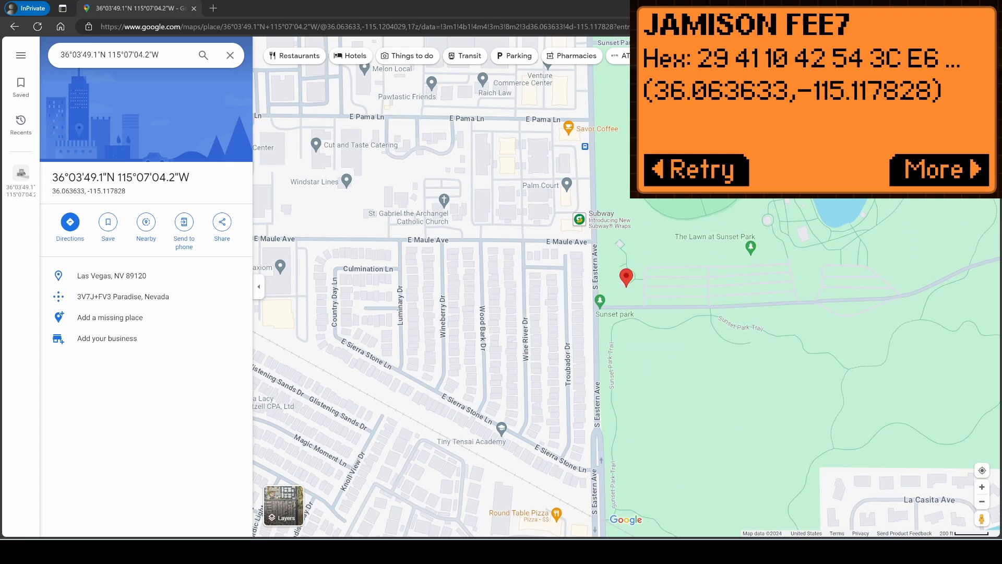